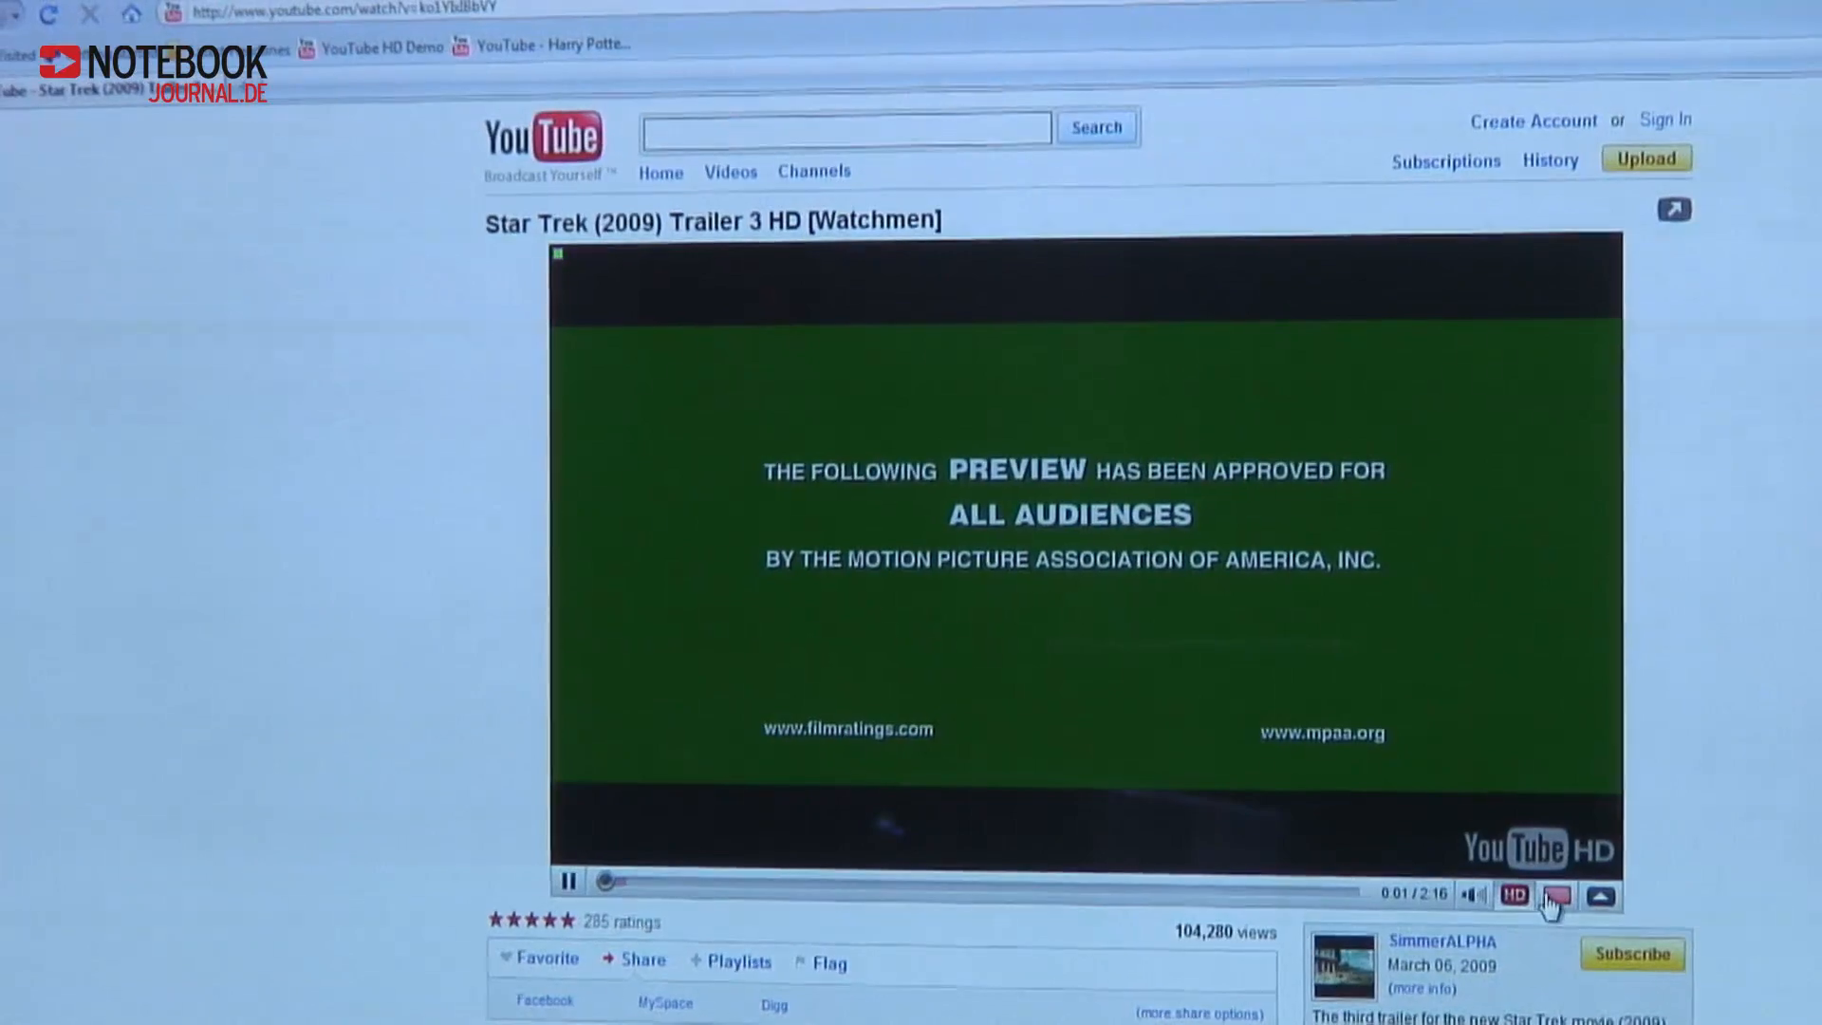
Step: Play the Star Trek (2009) Trailer 3 HD video in full-screen mode
left_click(1600, 894)
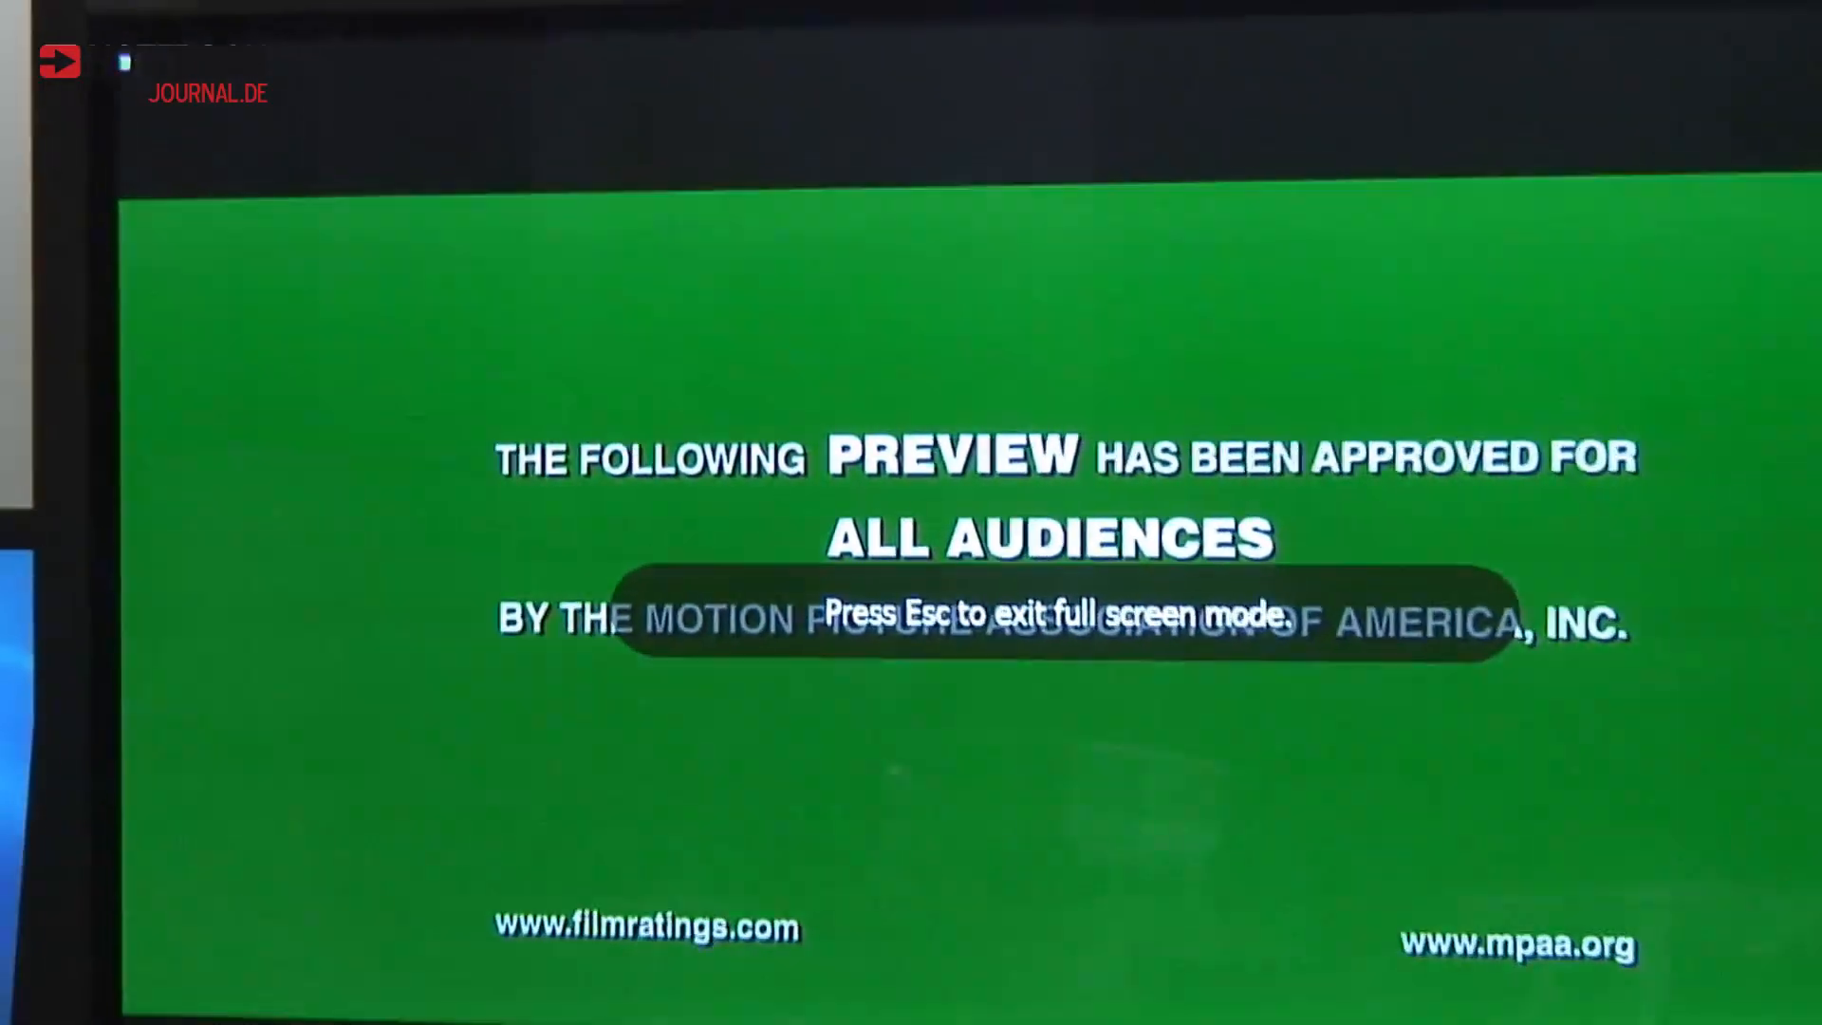